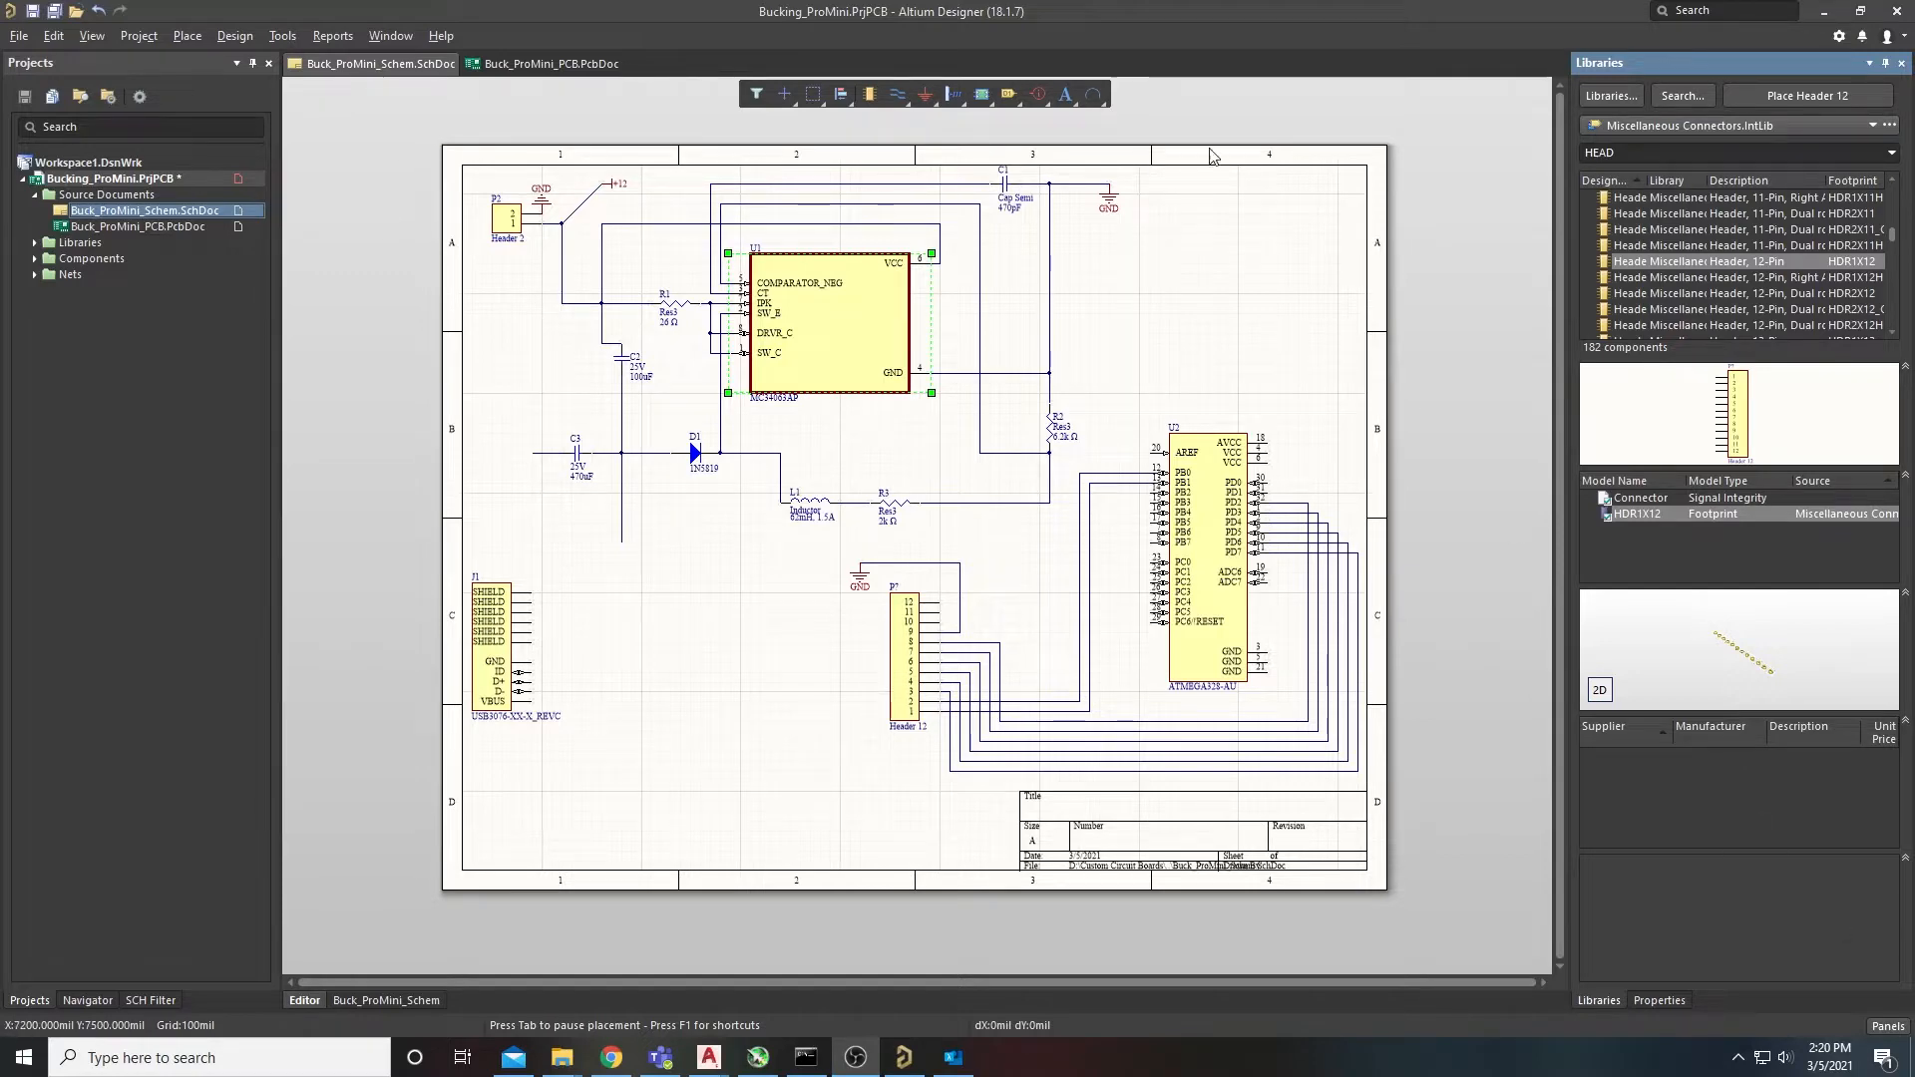
{"action": "mouse_move", "coordinate": [882, 763]}
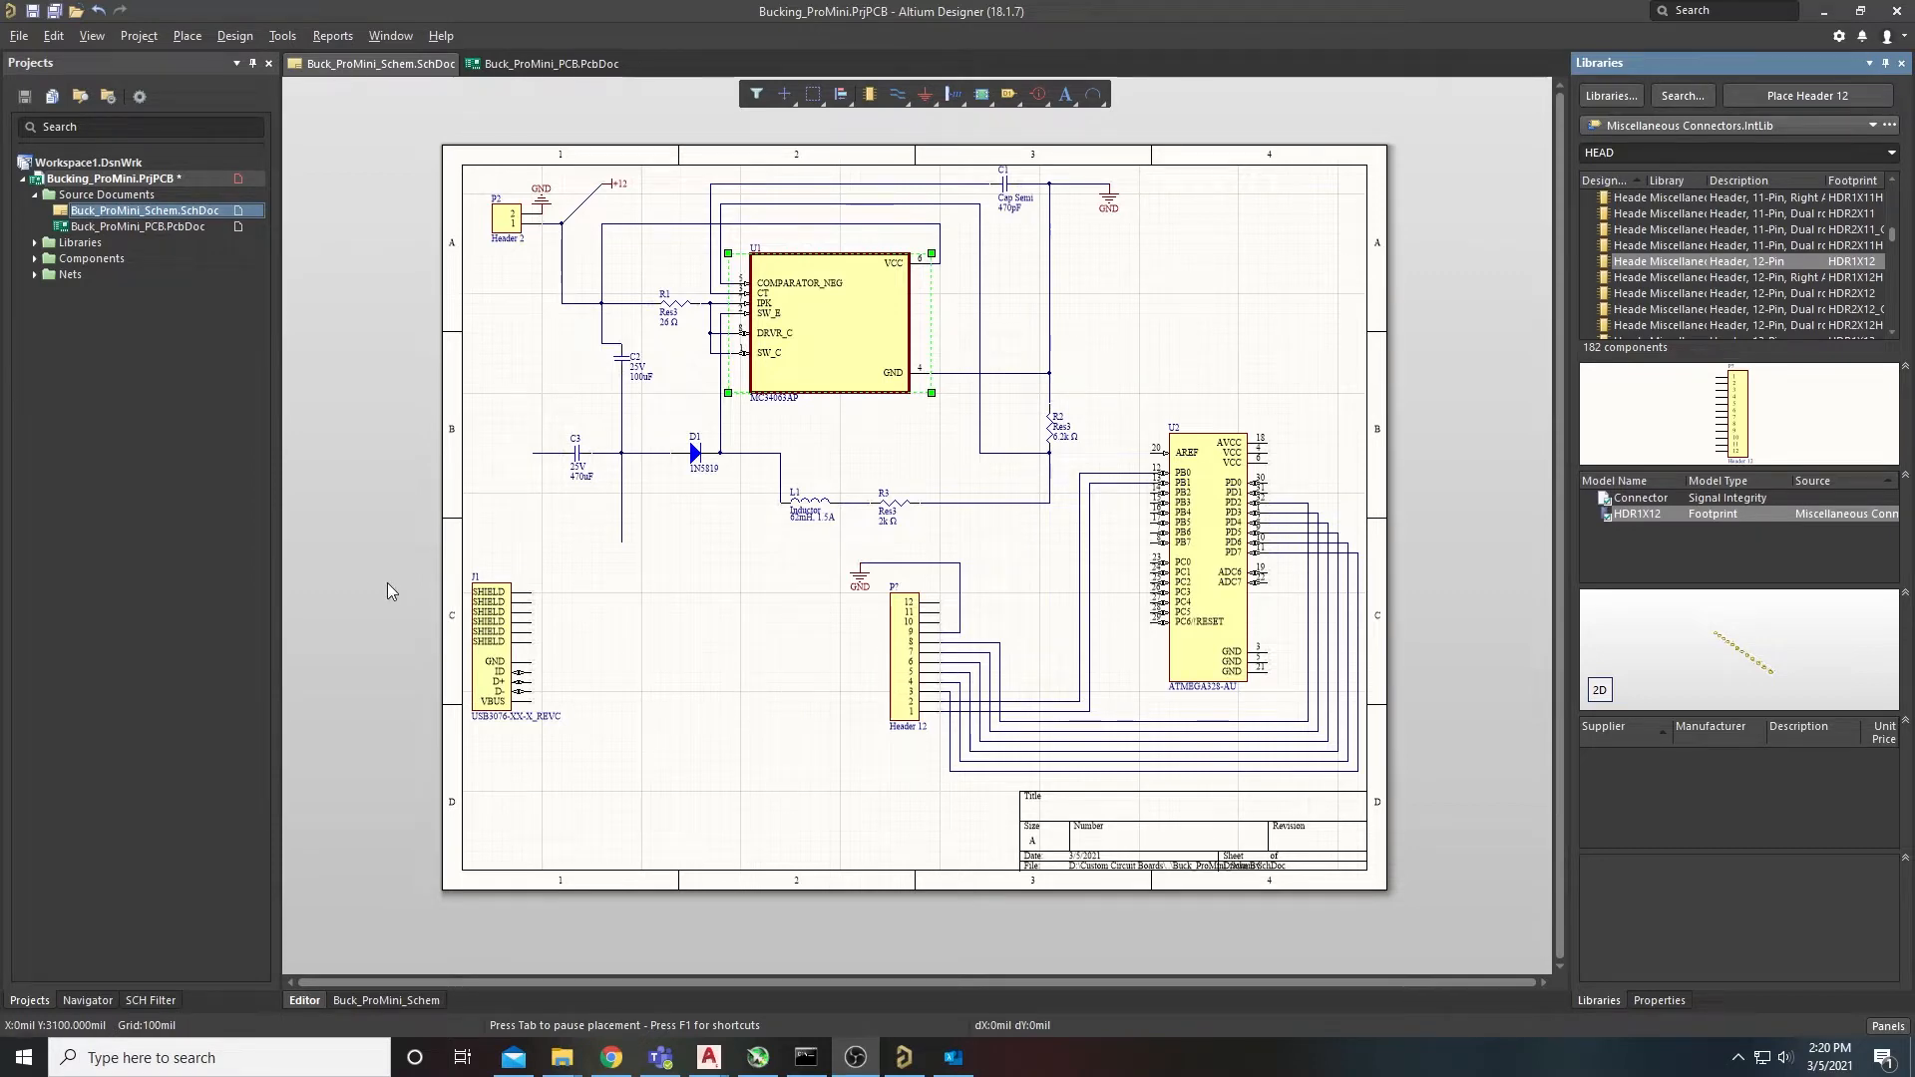
{"action": "mouse_move", "coordinate": [781, 742]}
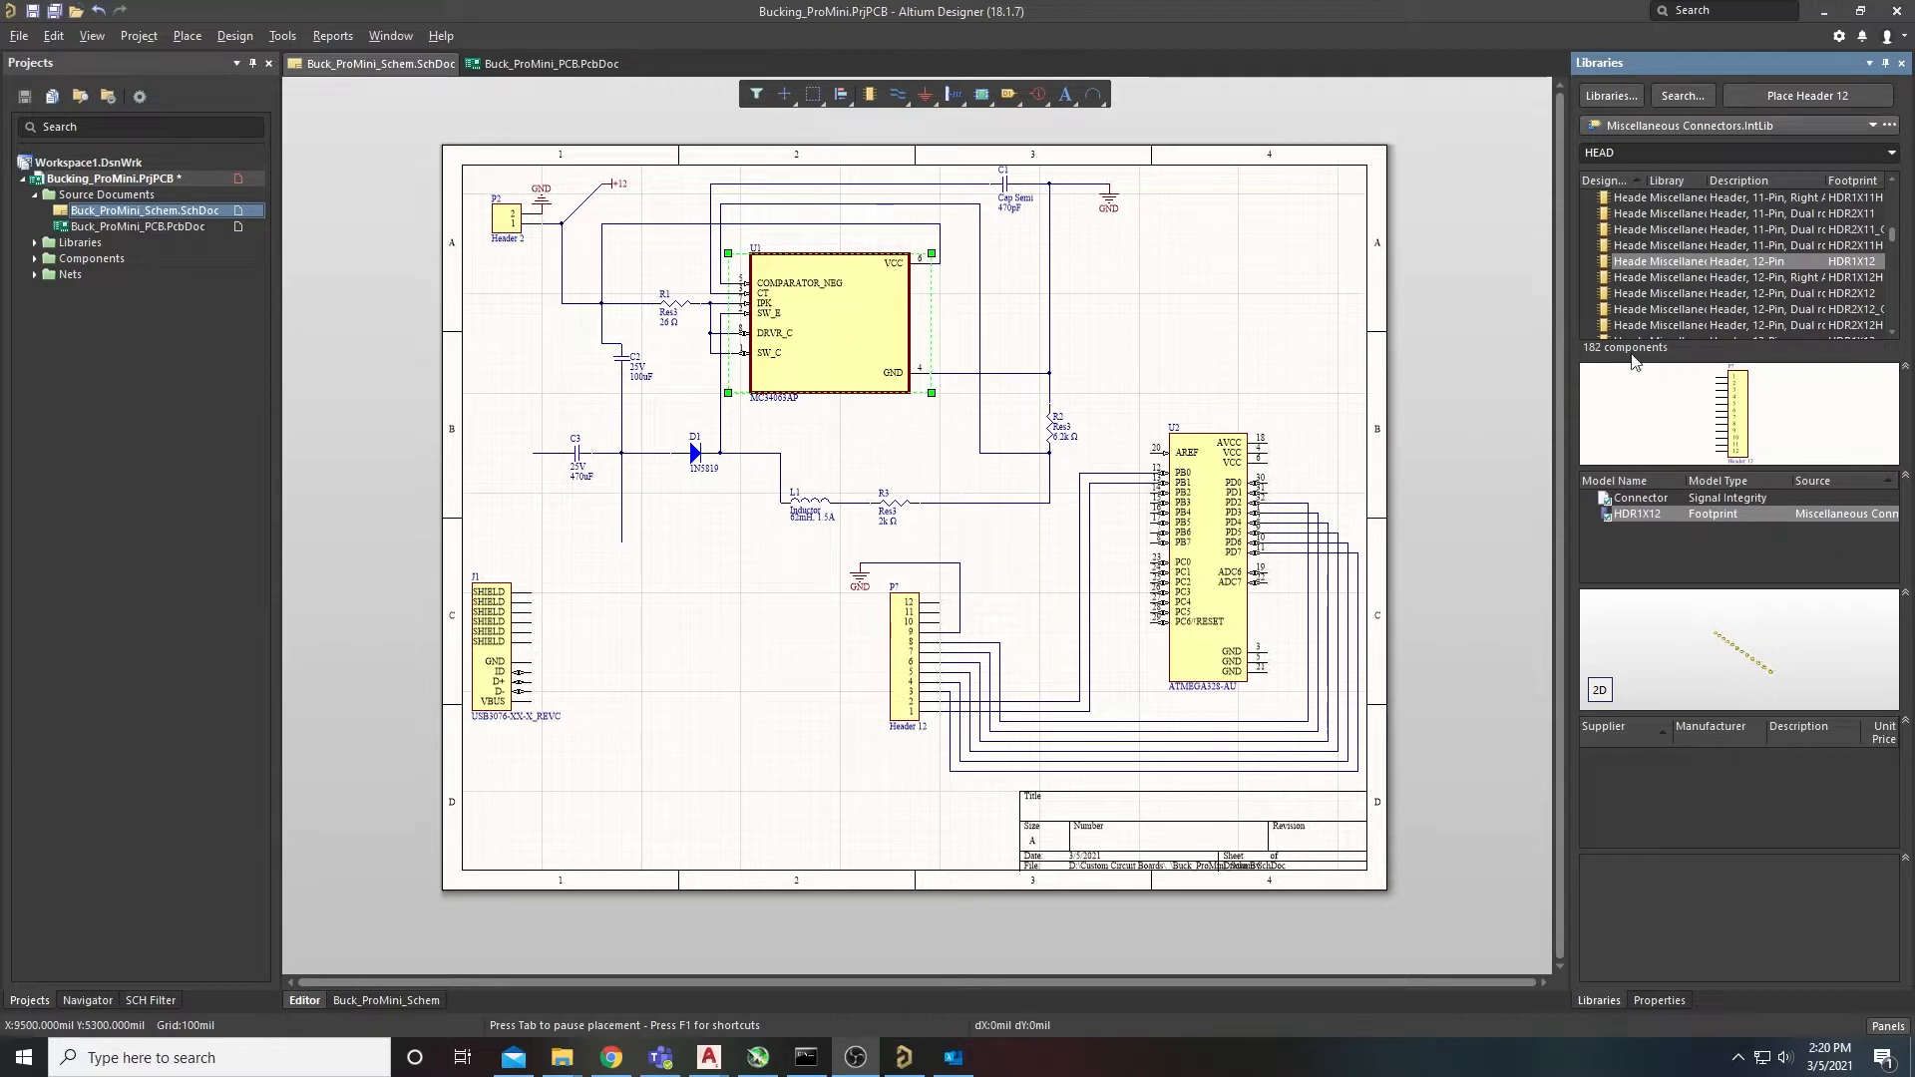
{"action": "mouse_move", "coordinate": [1565, 448]}
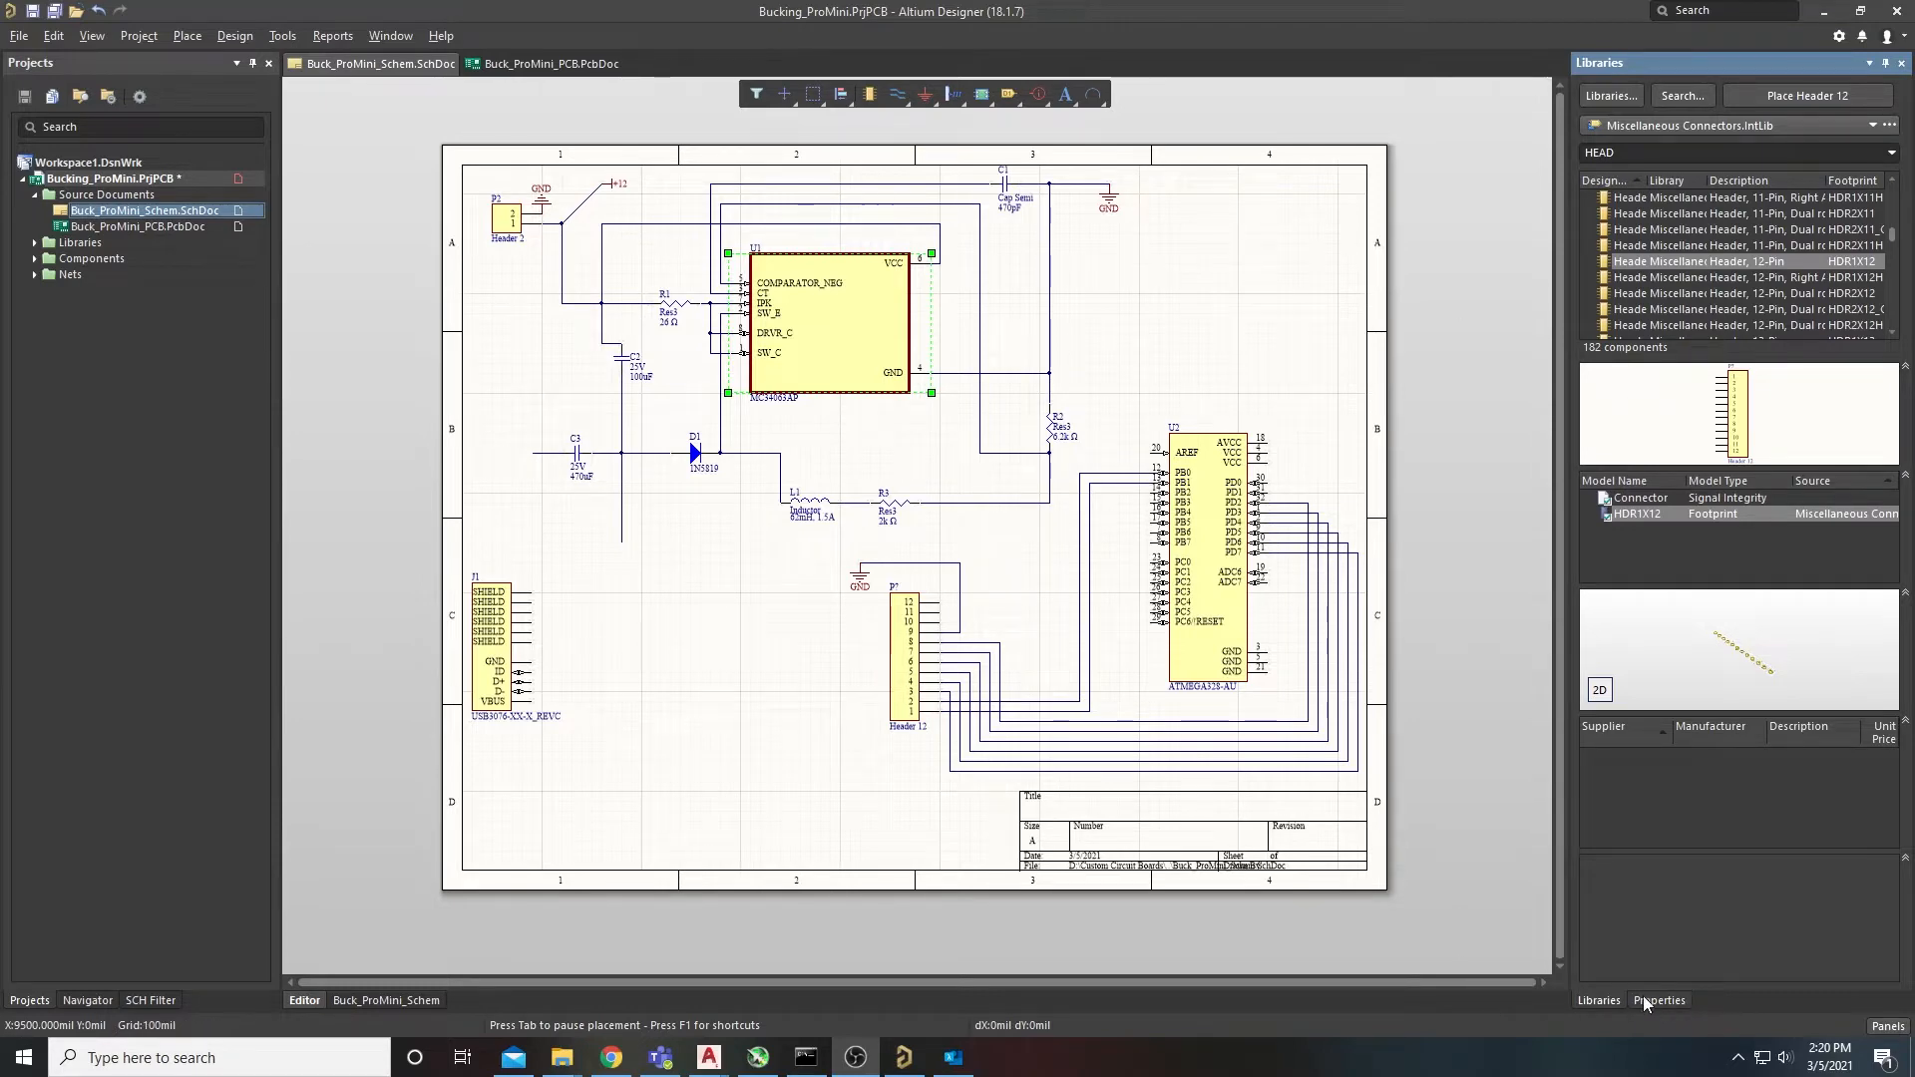
Step: Show the Properties panel with Document Options for the A-size landscape sheet, nothing selected
{"action": "left_click", "coordinate": [1660, 1001]}
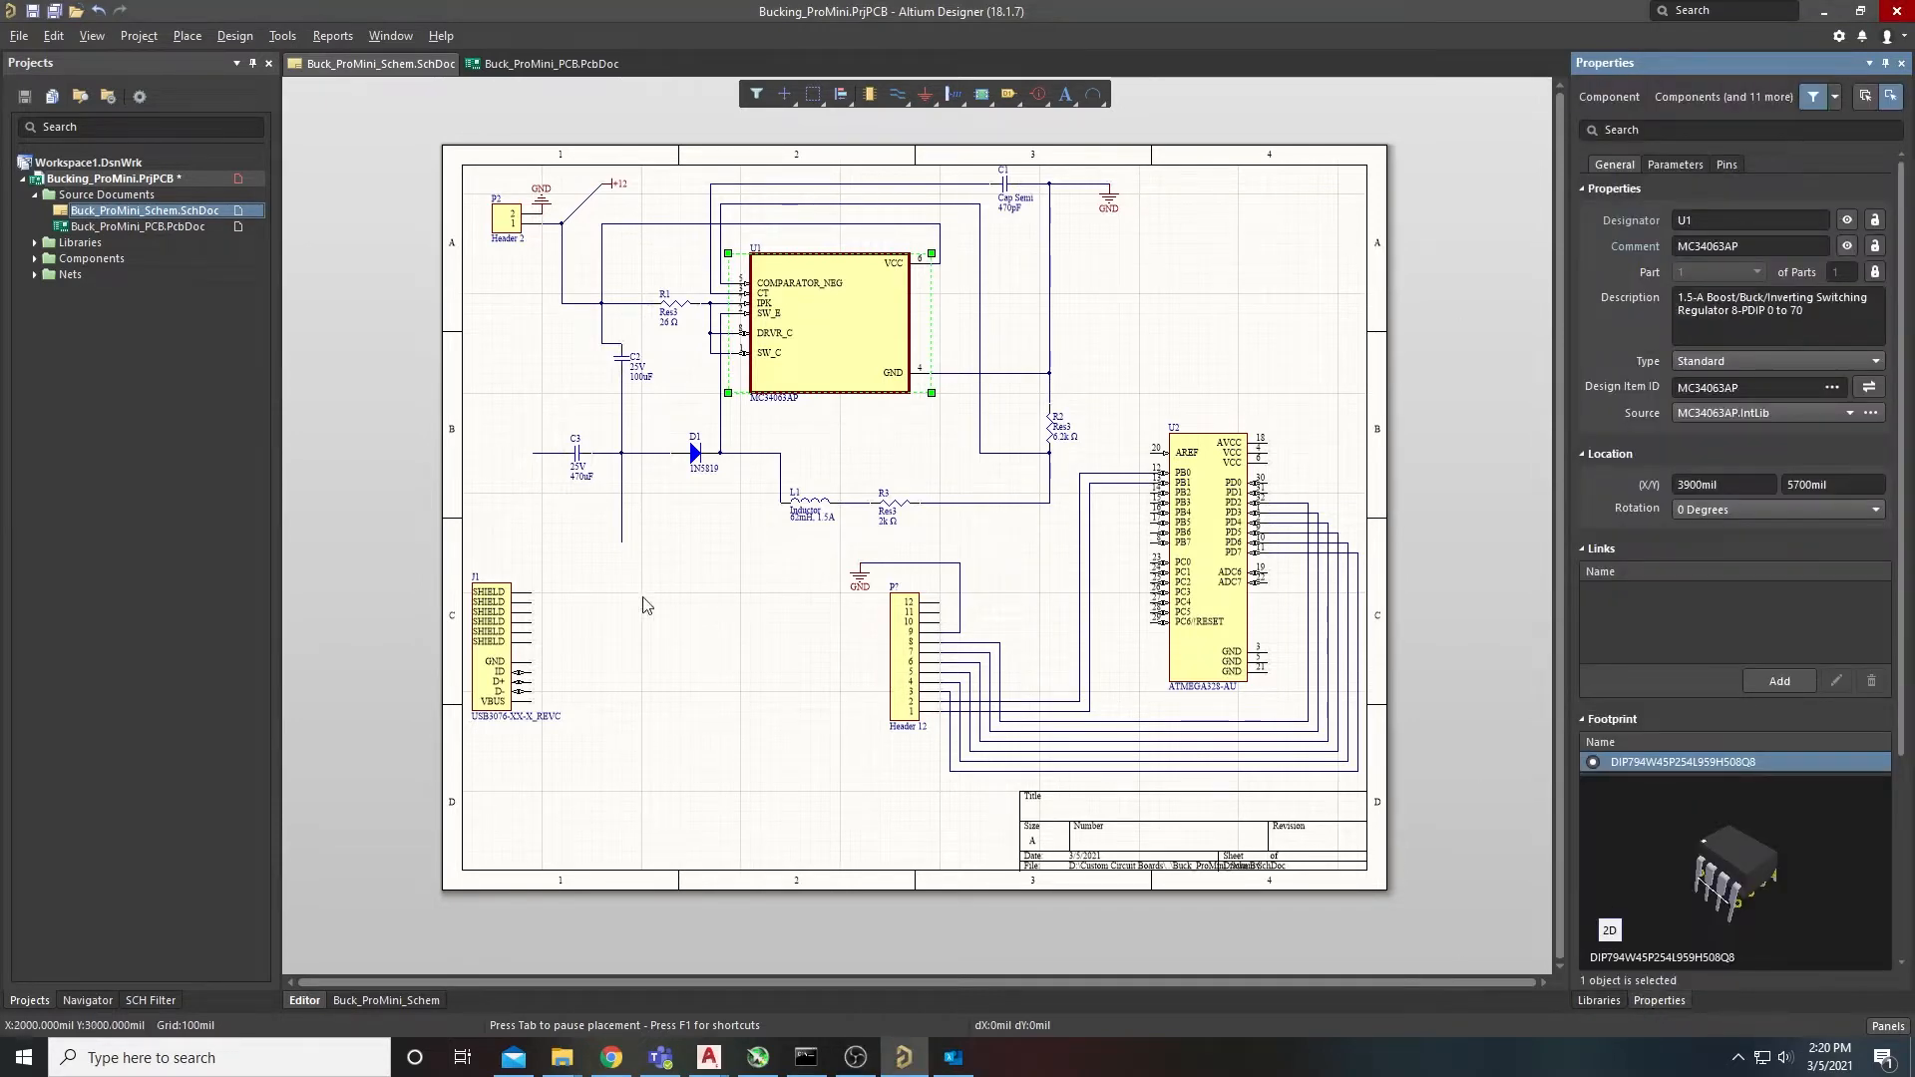
{"action": "left_click", "coordinate": [739, 683]}
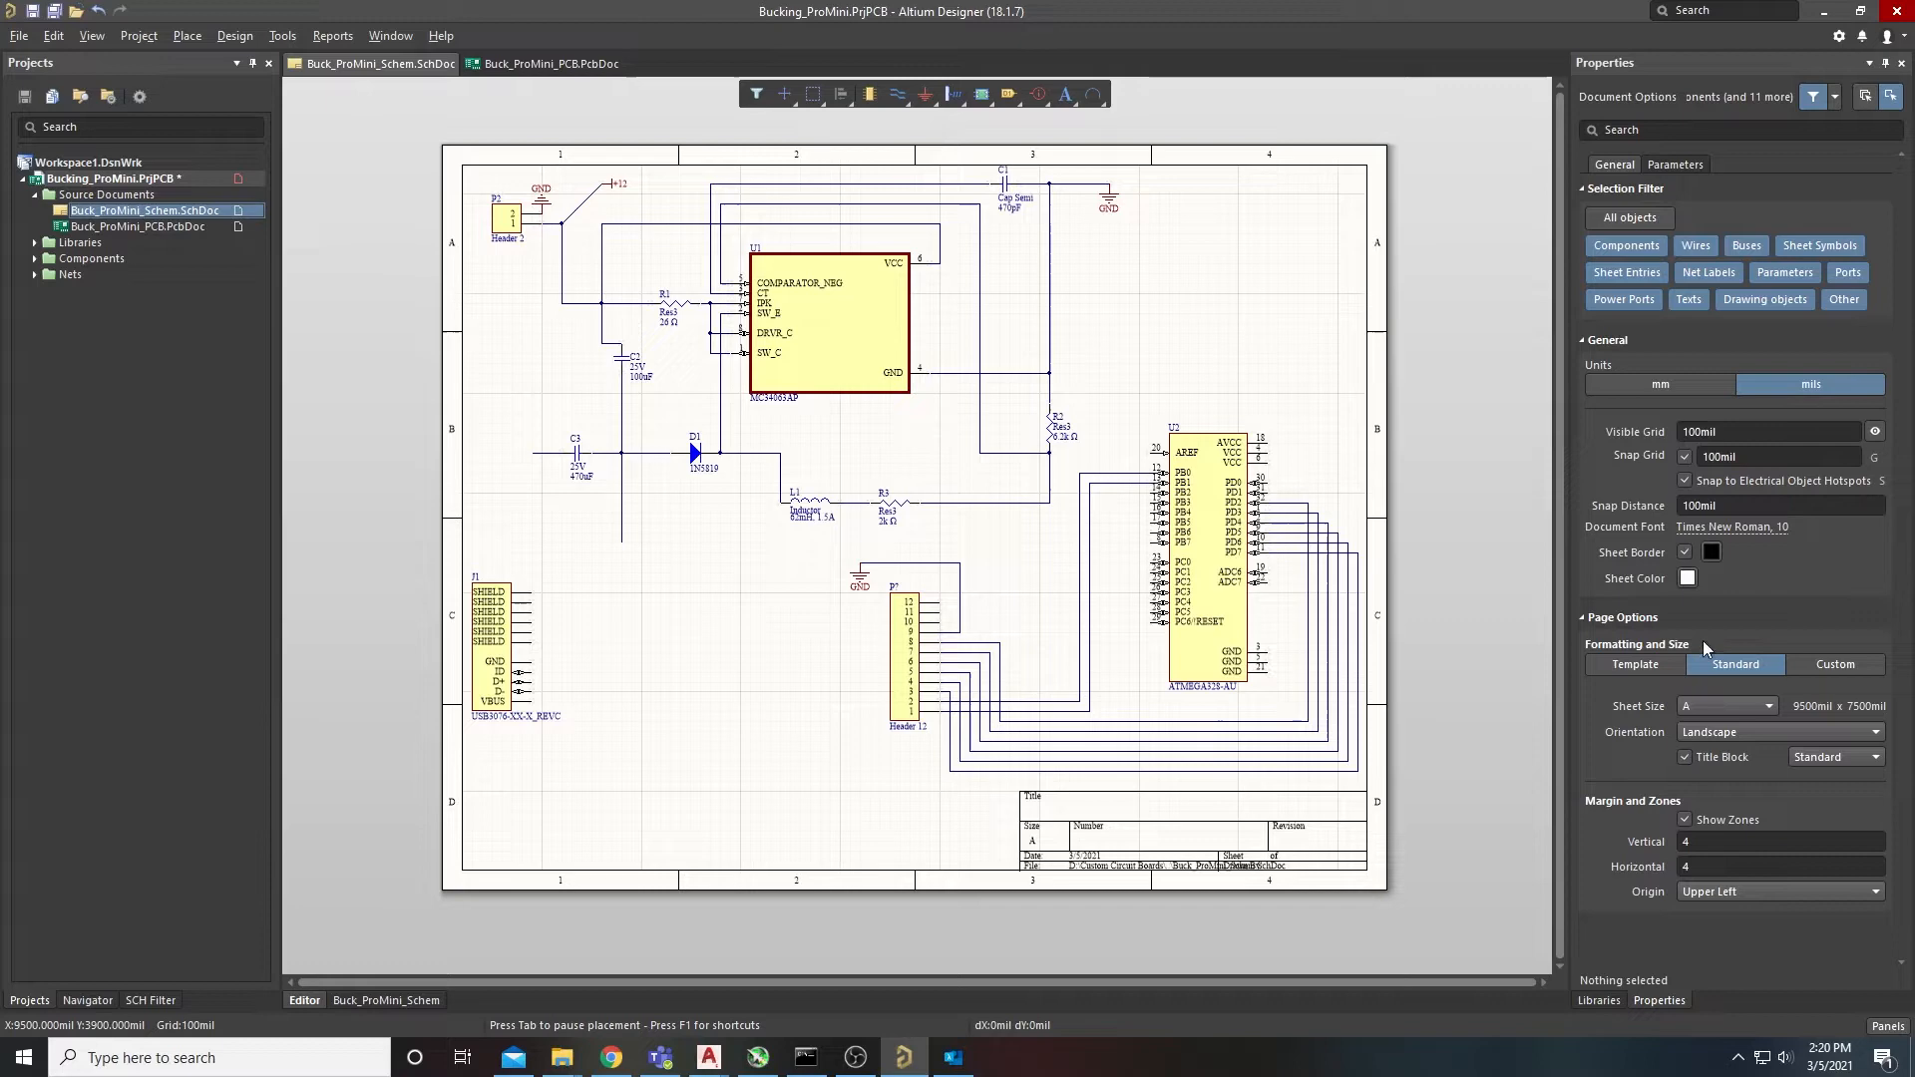
{"action": "mouse_move", "coordinate": [1709, 708]}
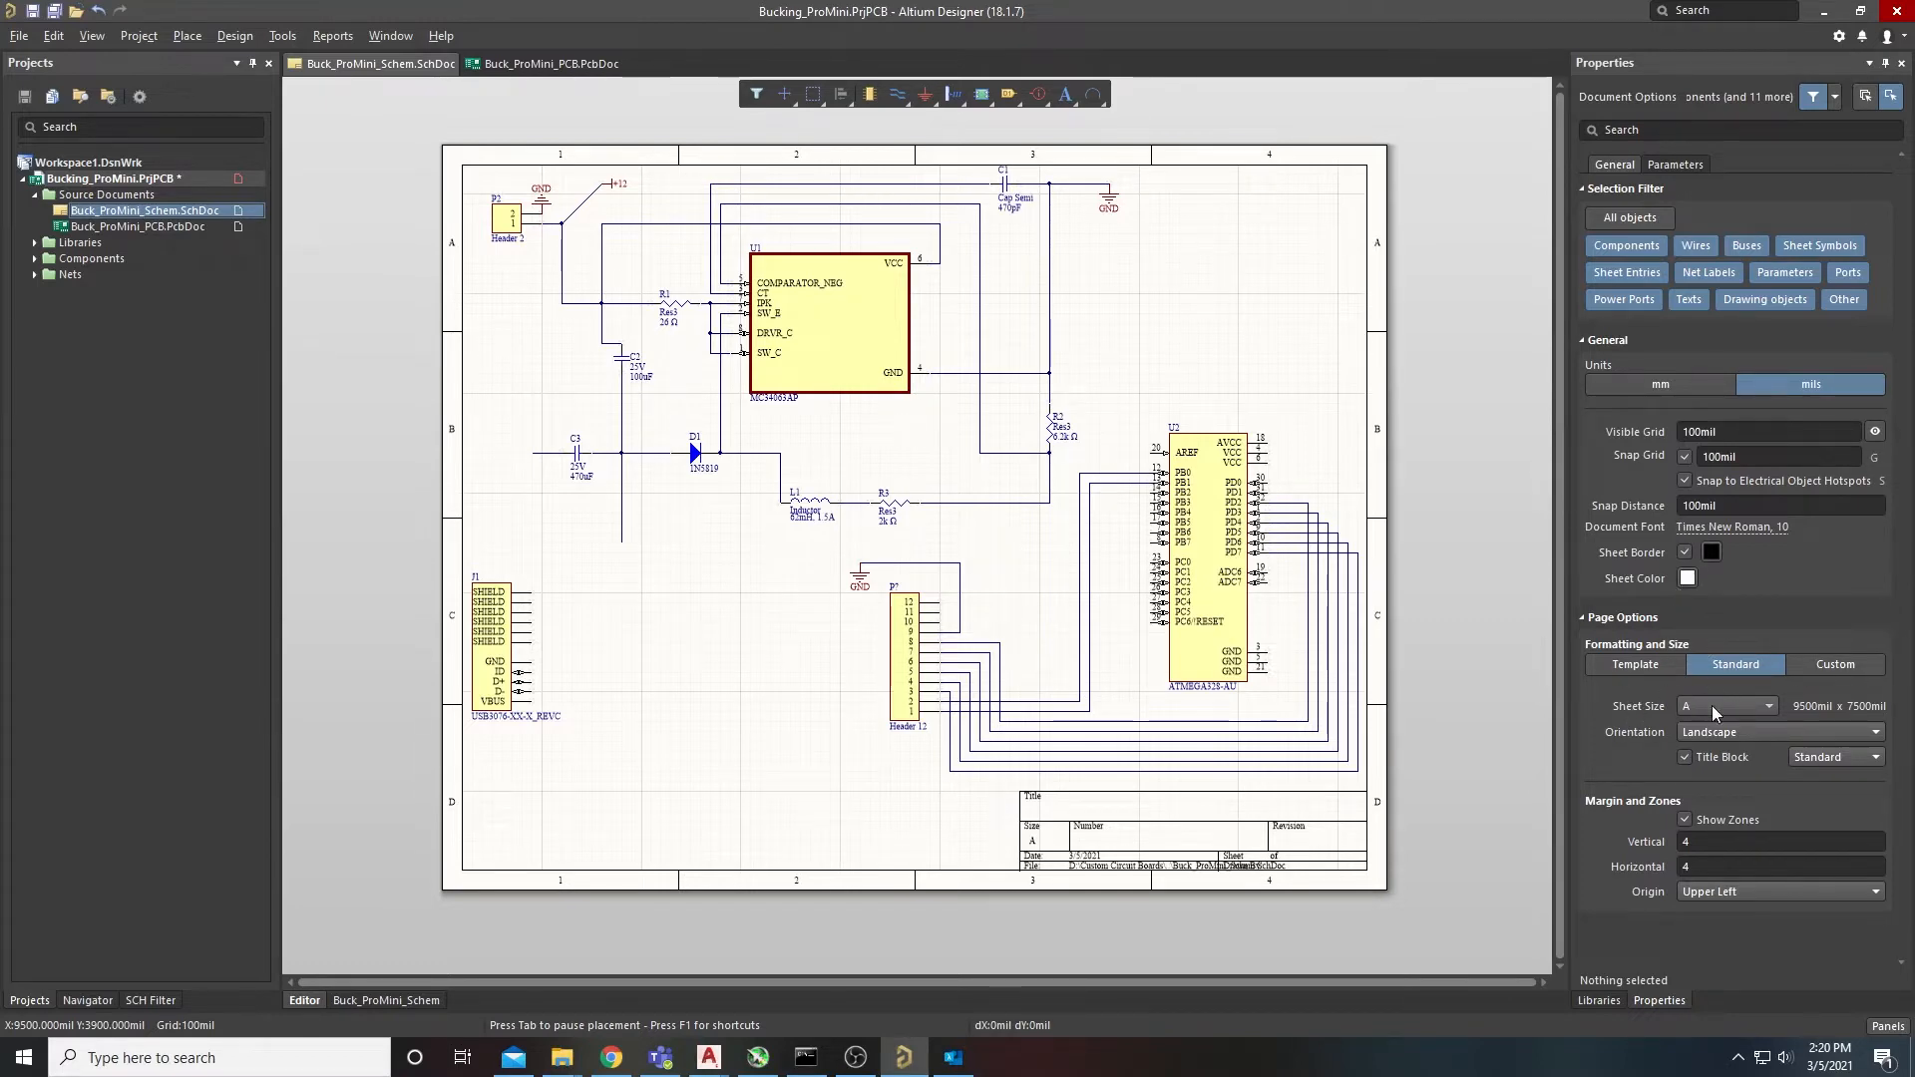
Step: Change the Sheet Size in Page Options from A to B (15000 x 9500 mil)
{"action": "left_click", "coordinate": [1766, 707]}
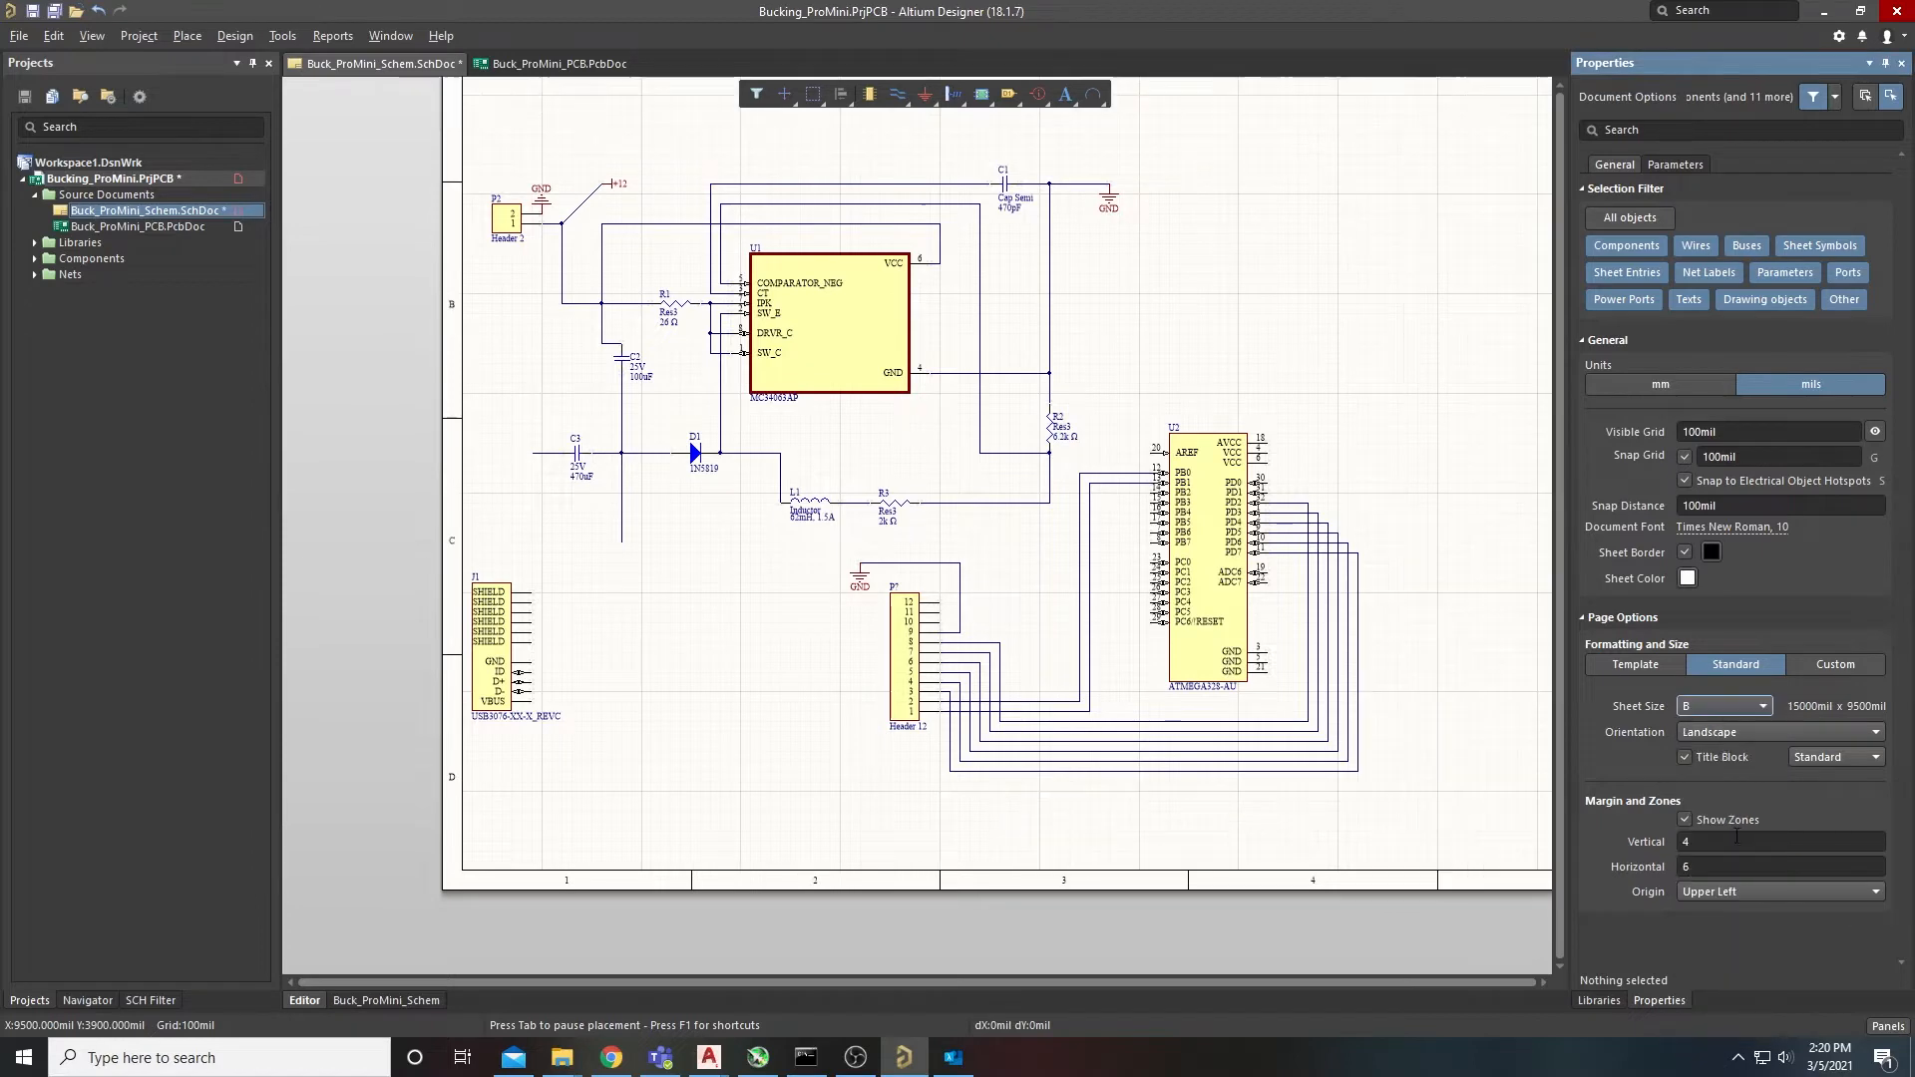
{"action": "mouse_move", "coordinate": [1524, 665]}
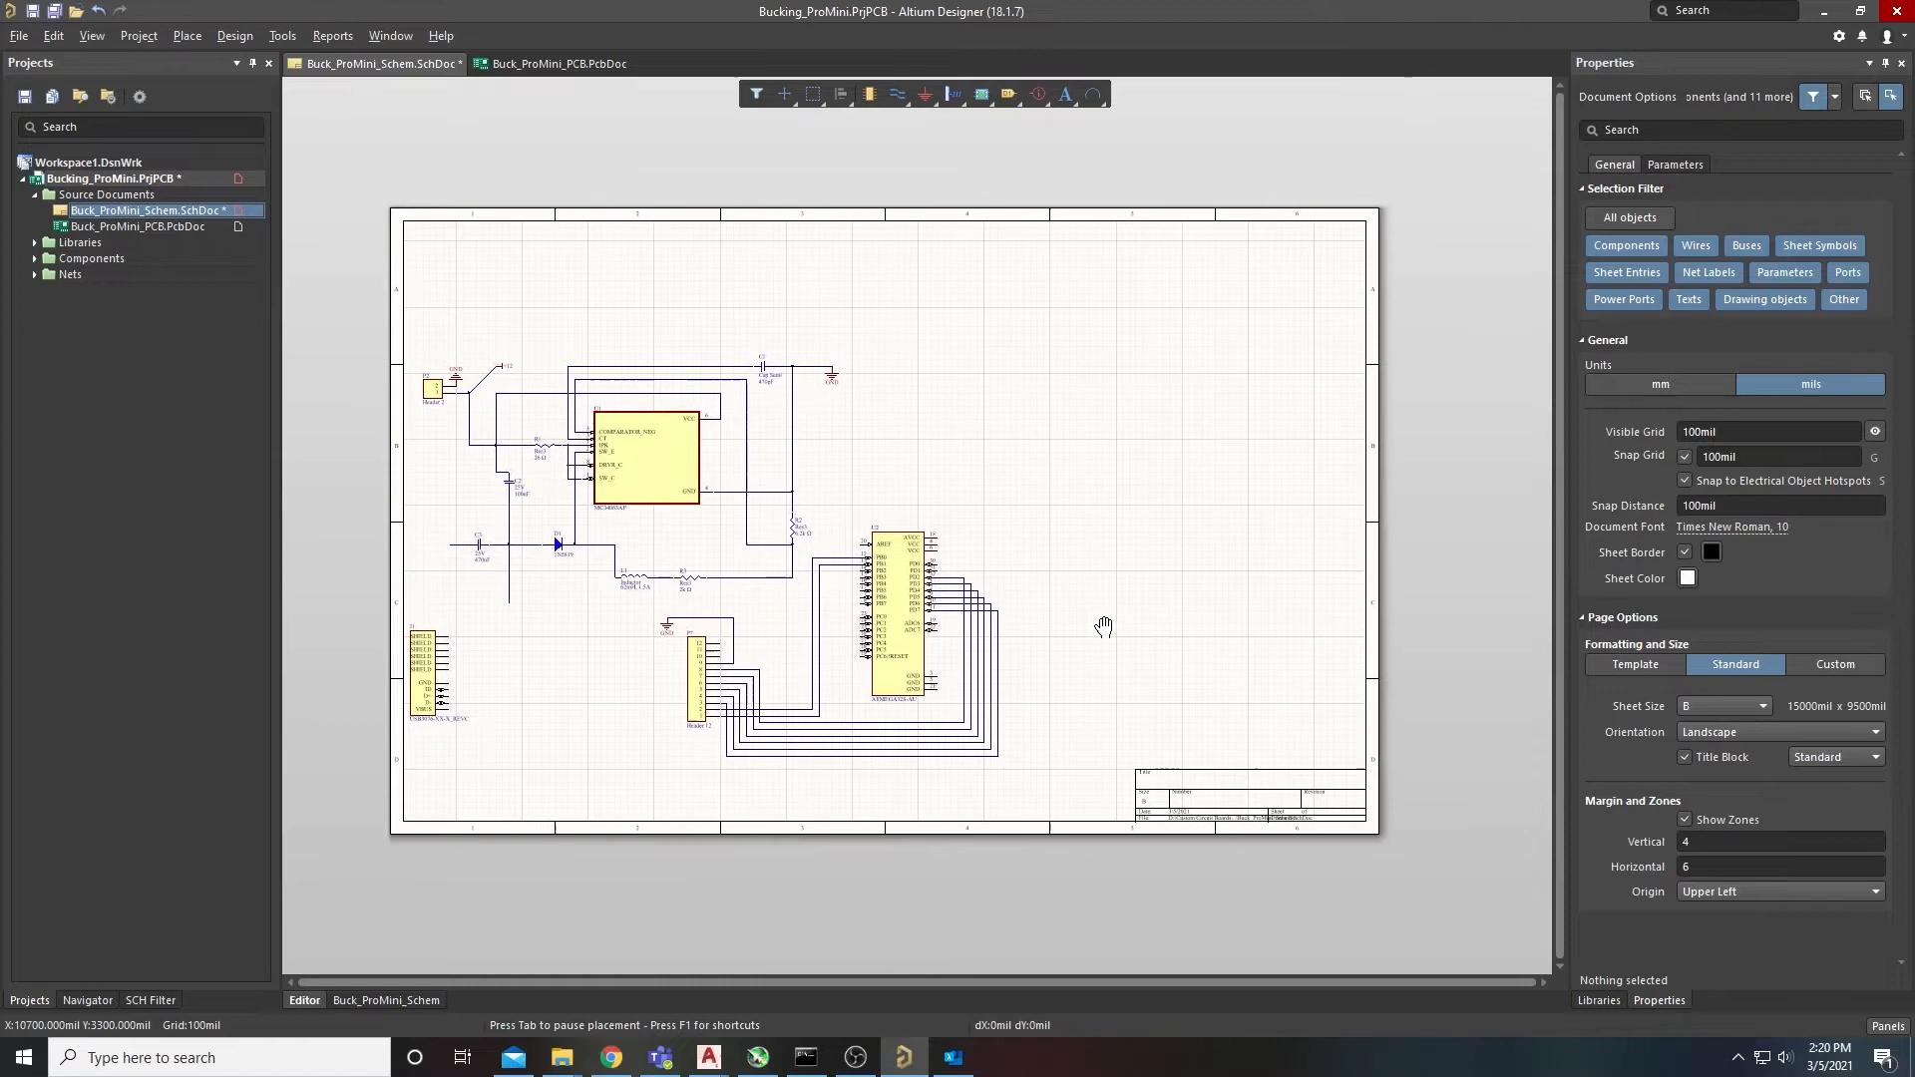
{"action": "left_click", "coordinate": [1758, 705]}
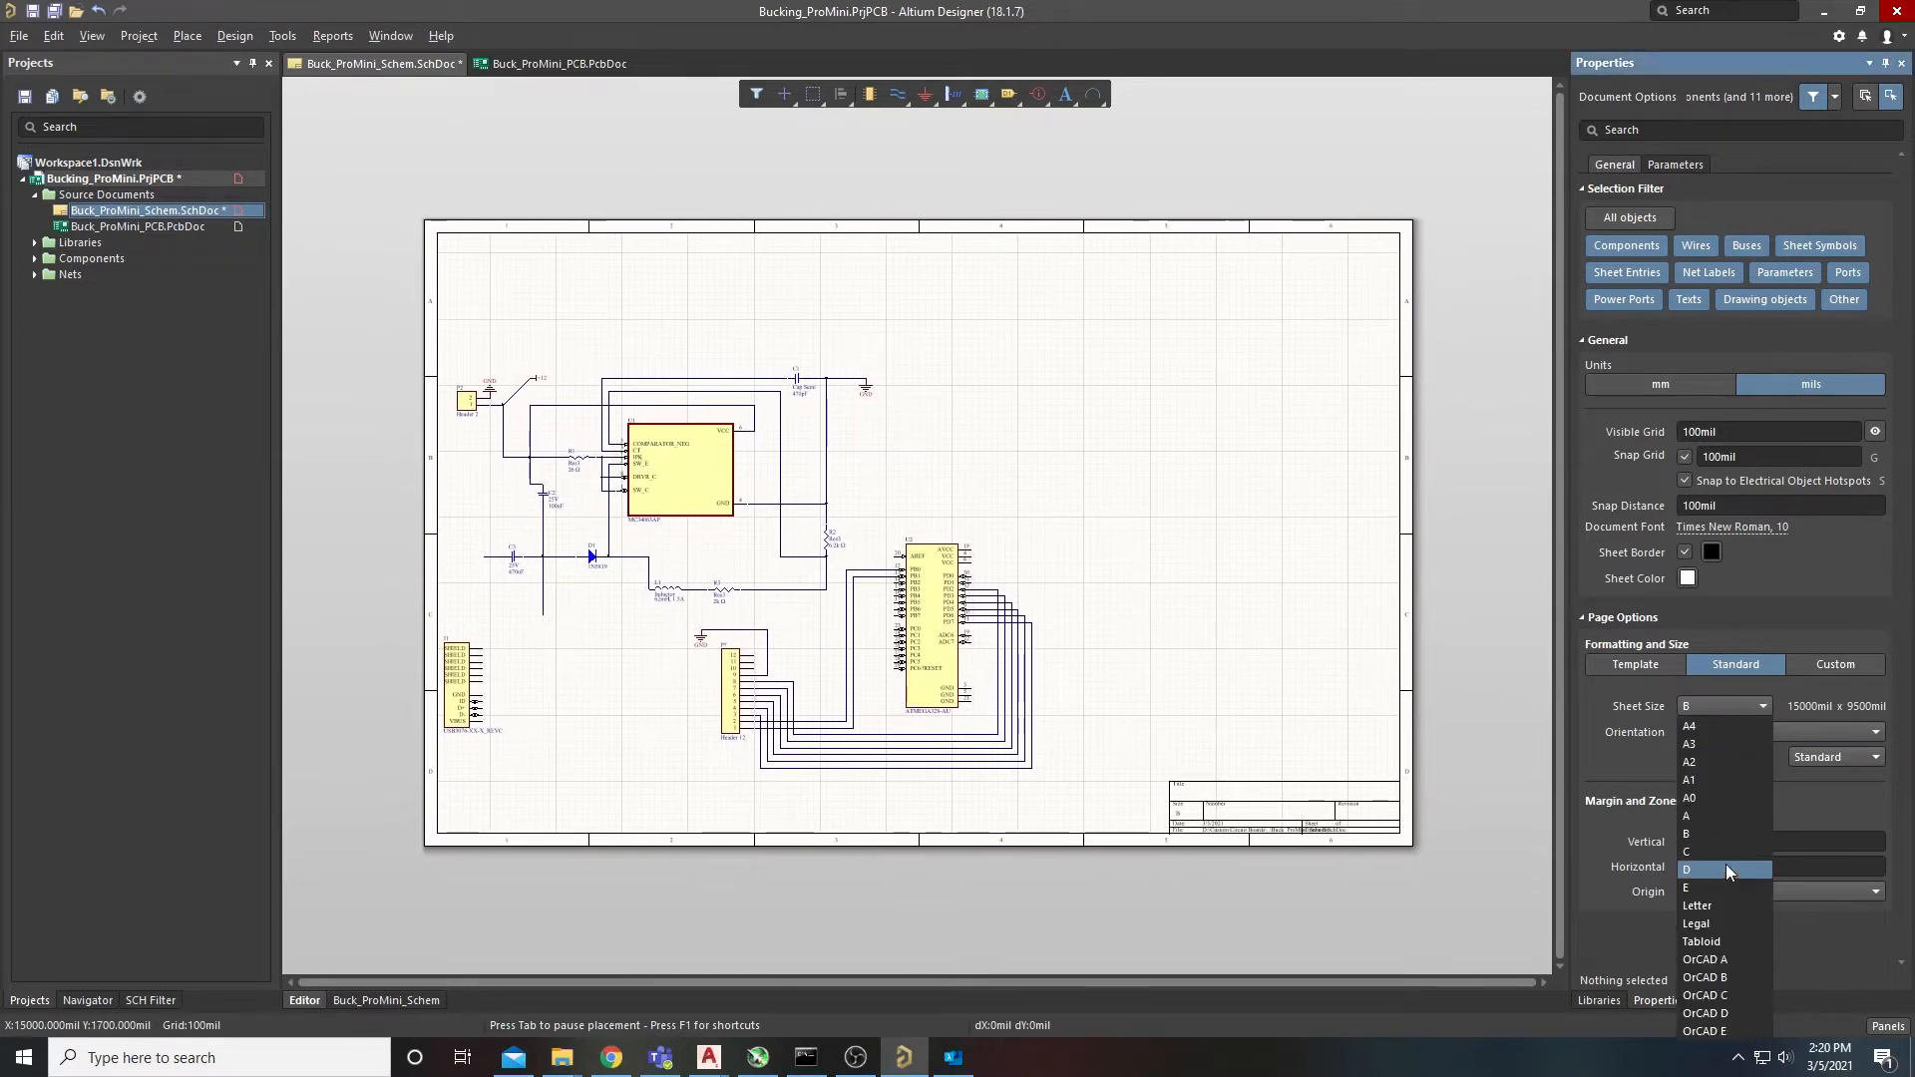
{"action": "mouse_move", "coordinate": [1726, 887]}
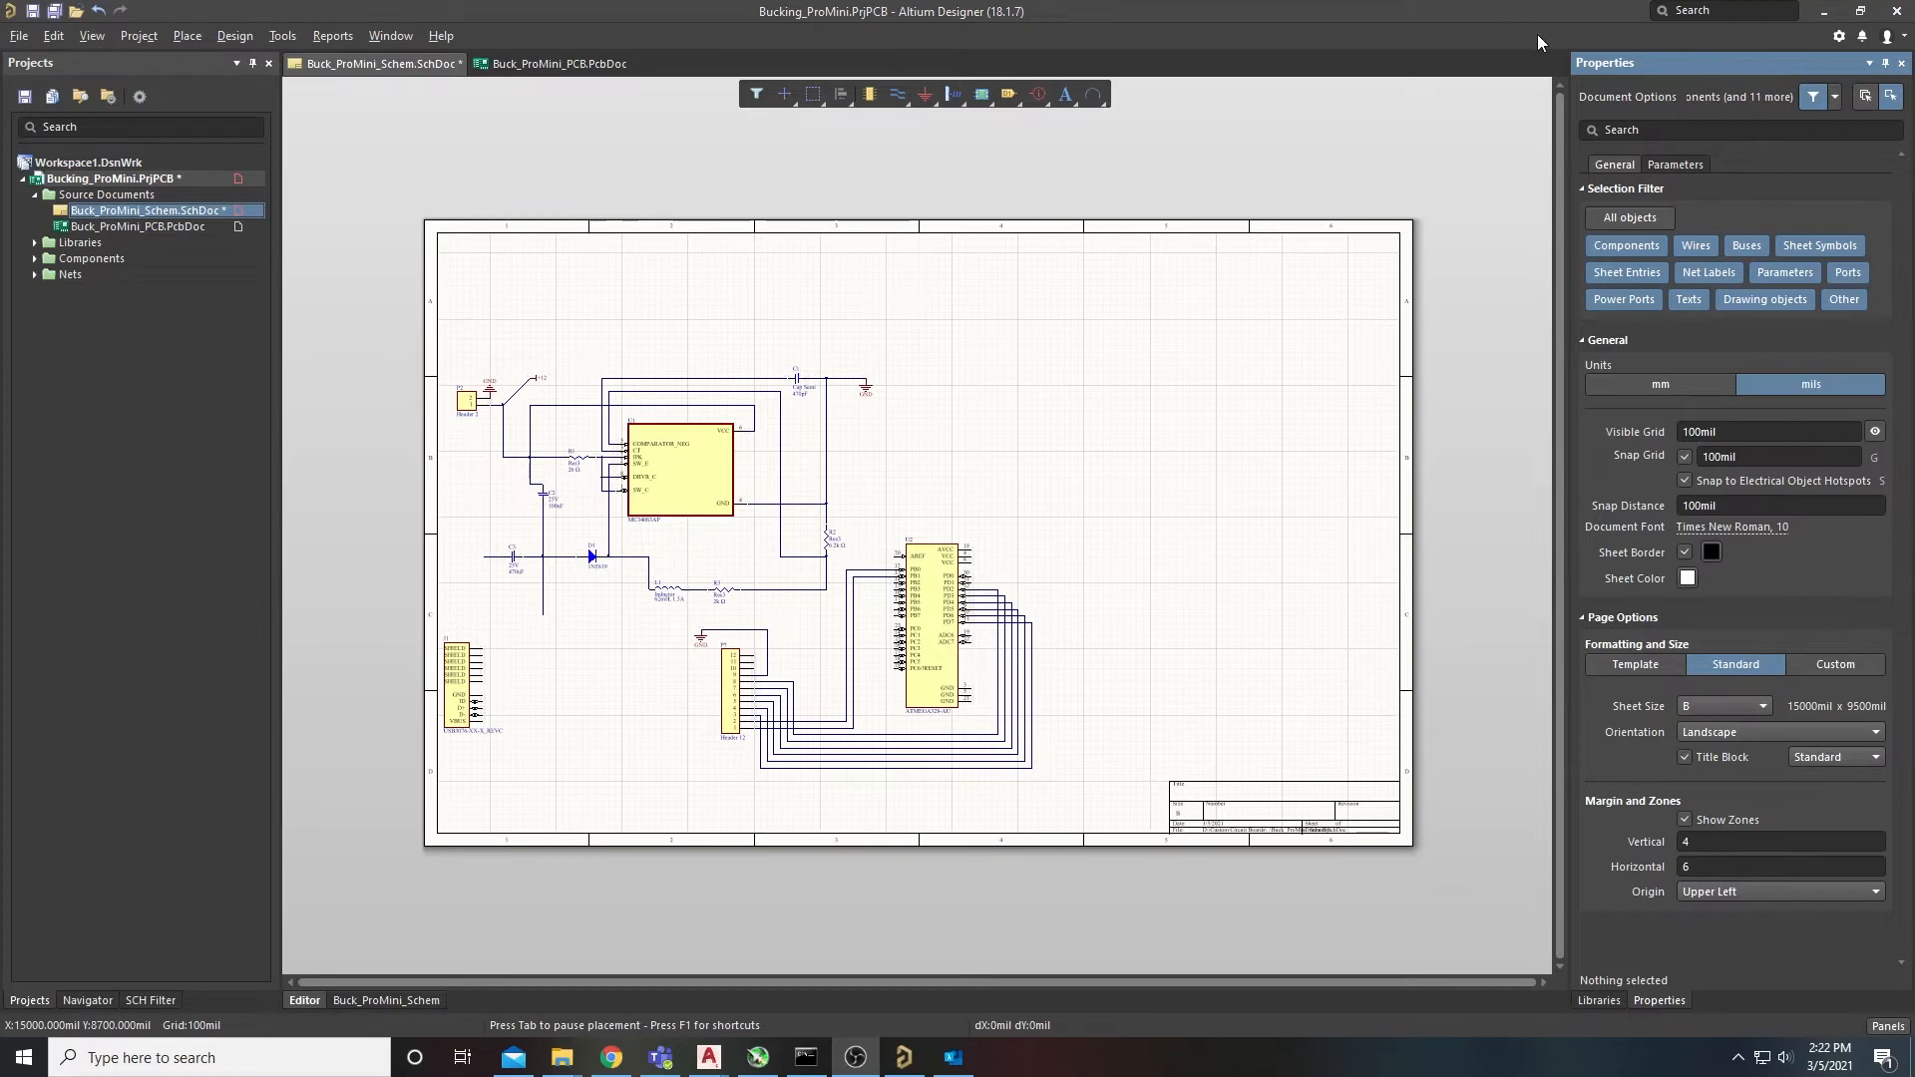
Step: Switch the right panel back to Libraries through the View > Panels menu
{"action": "left_click", "coordinate": [92, 35]}
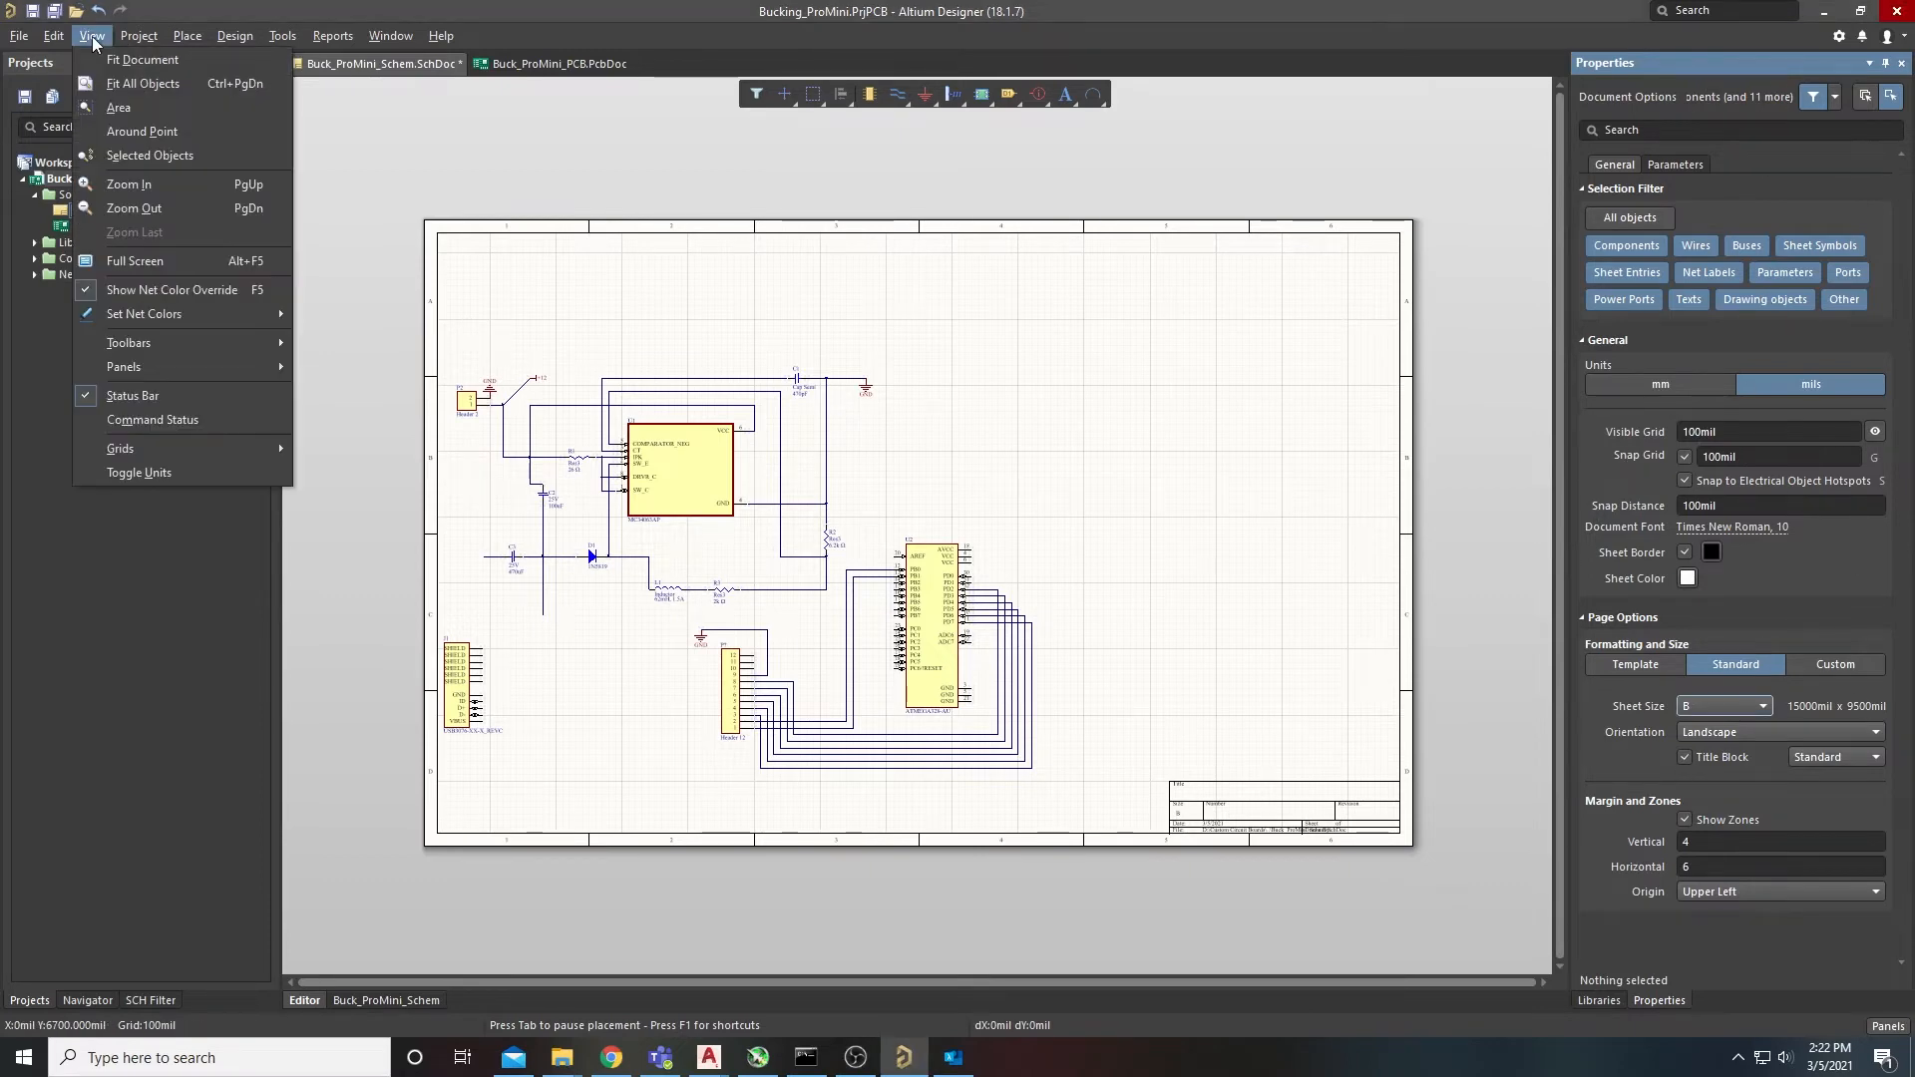
{"action": "mouse_move", "coordinate": [123, 367]}
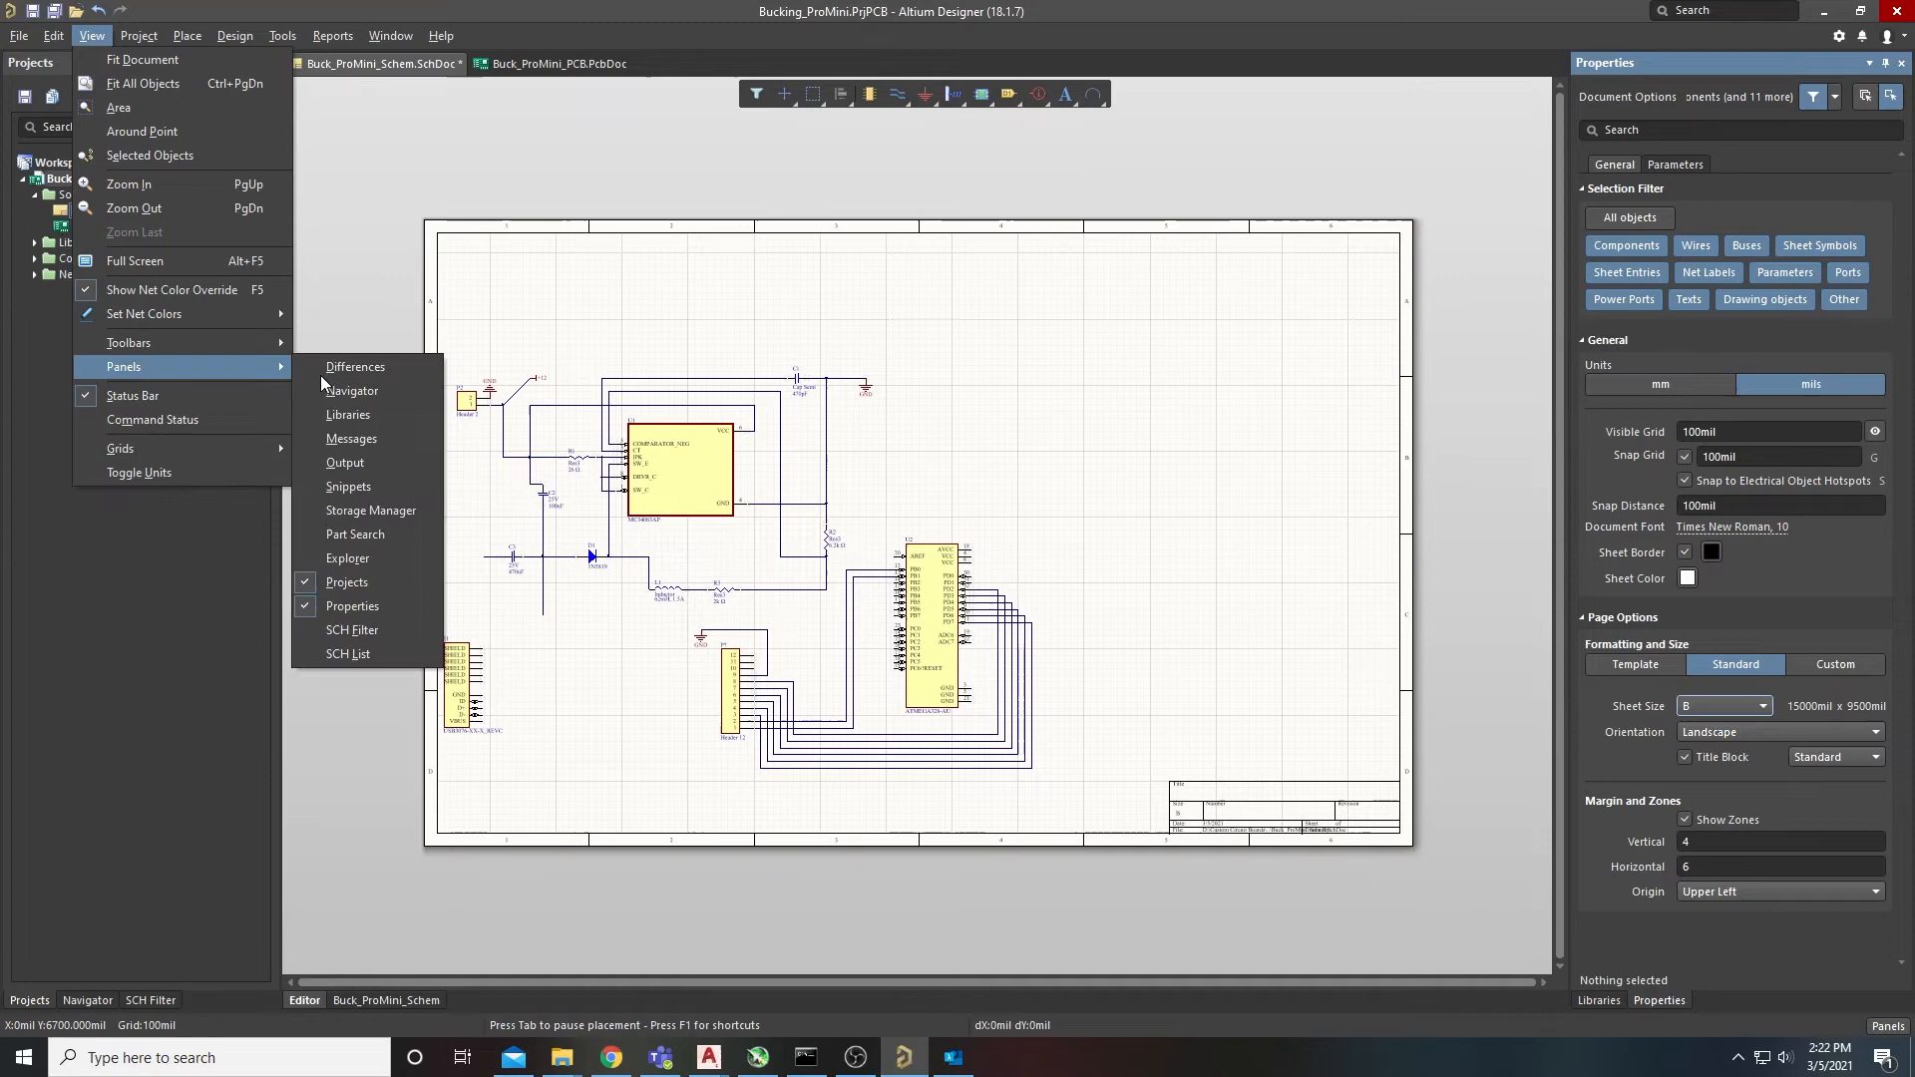
{"action": "left_click", "coordinate": [346, 581]}
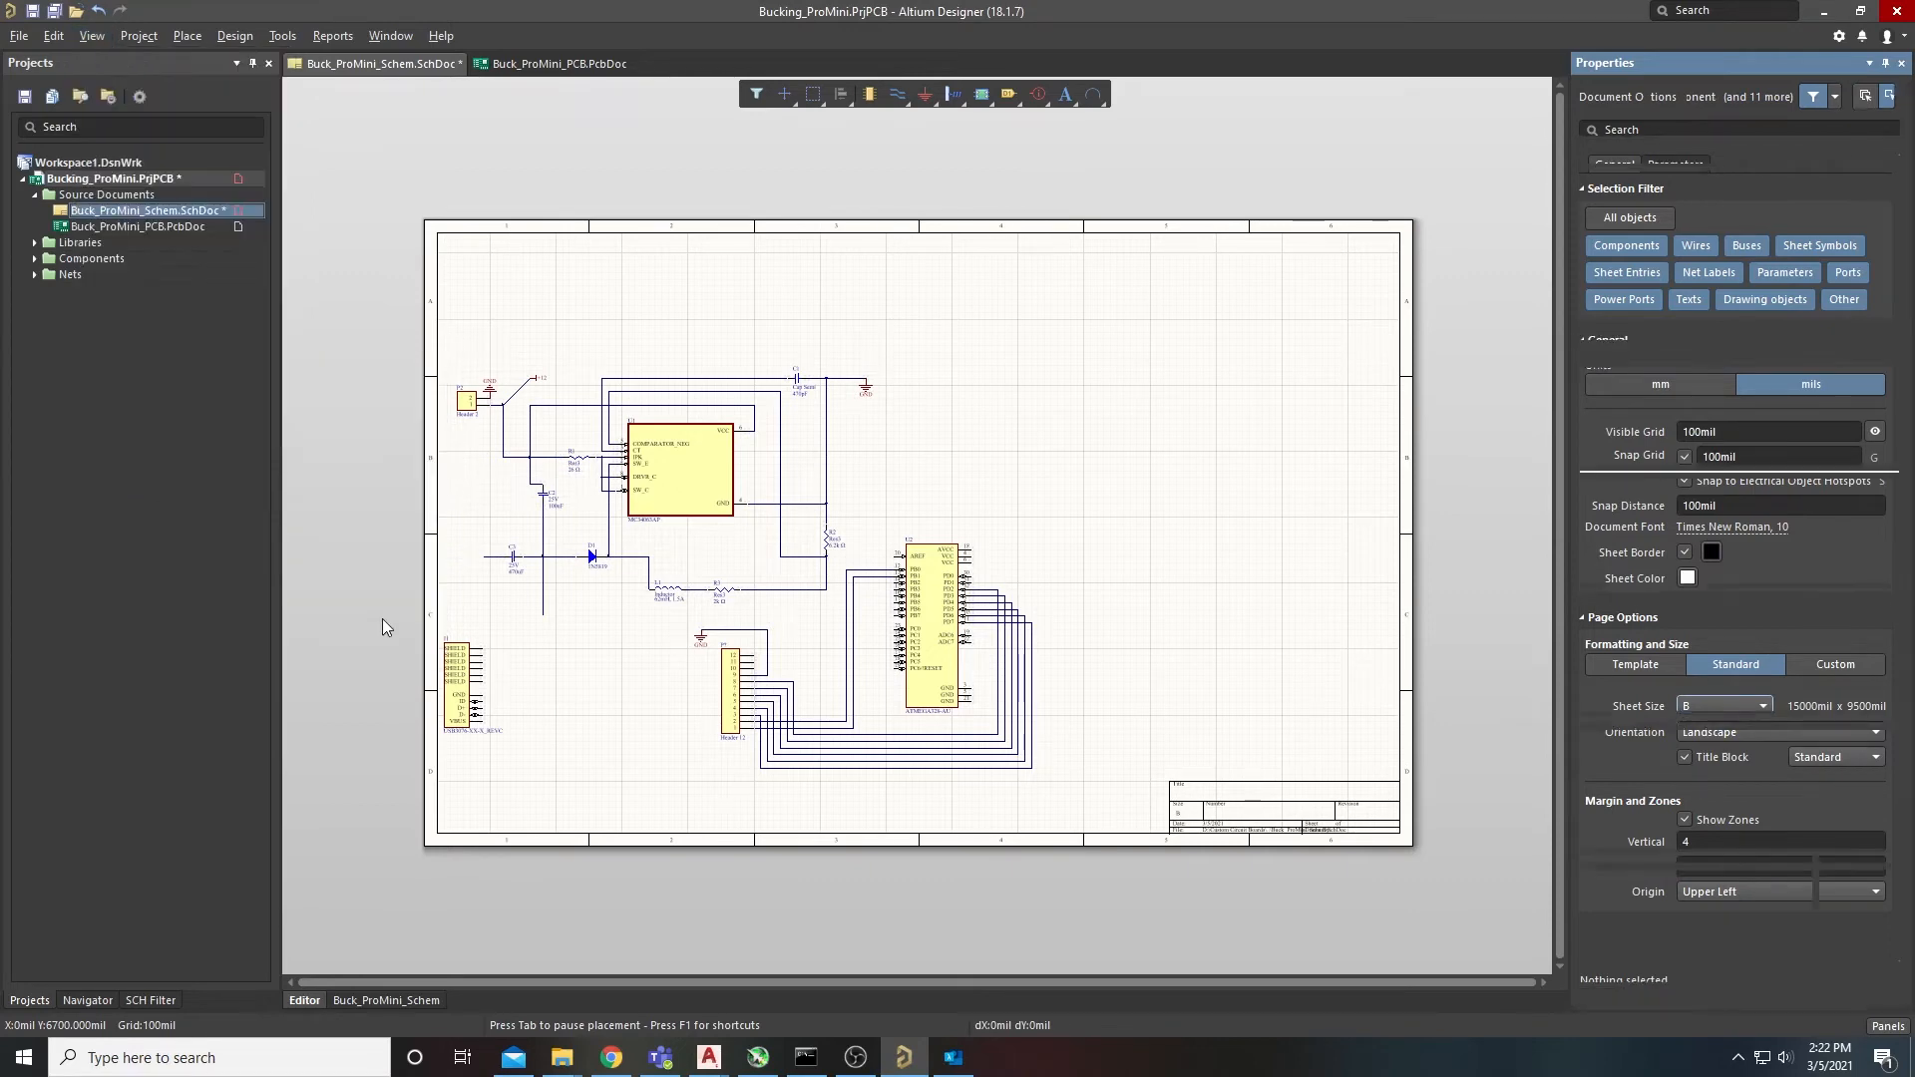
{"action": "left_click", "coordinate": [90, 35]}
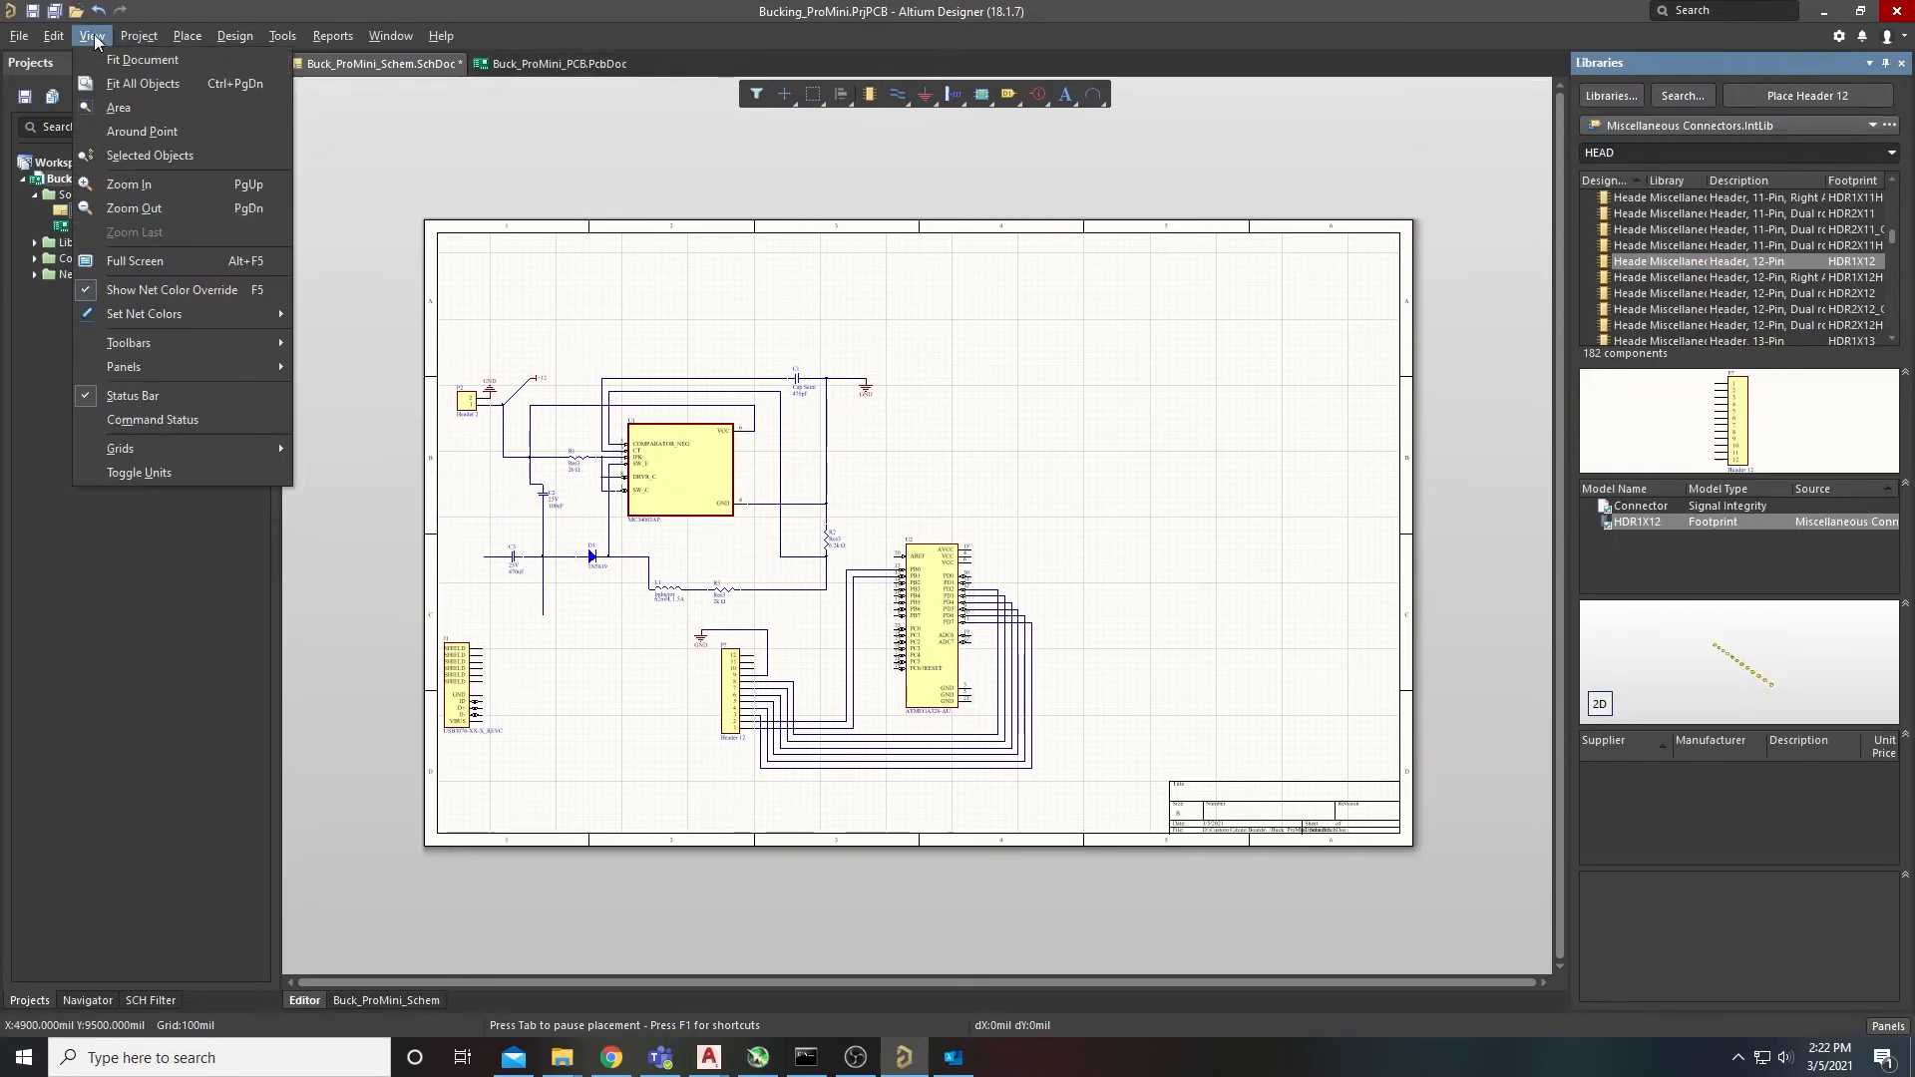